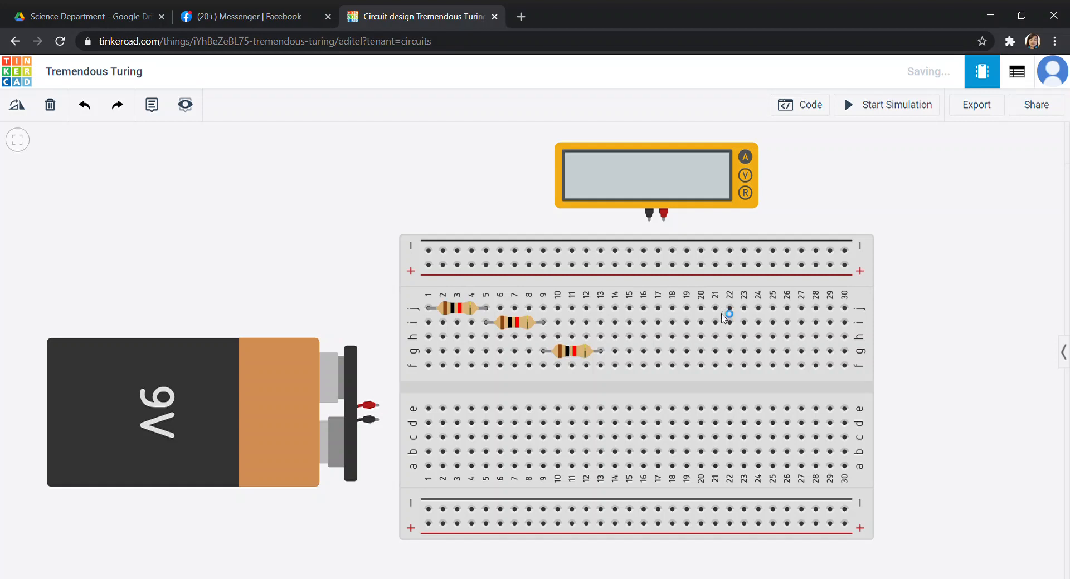
mouse_move(437, 300)
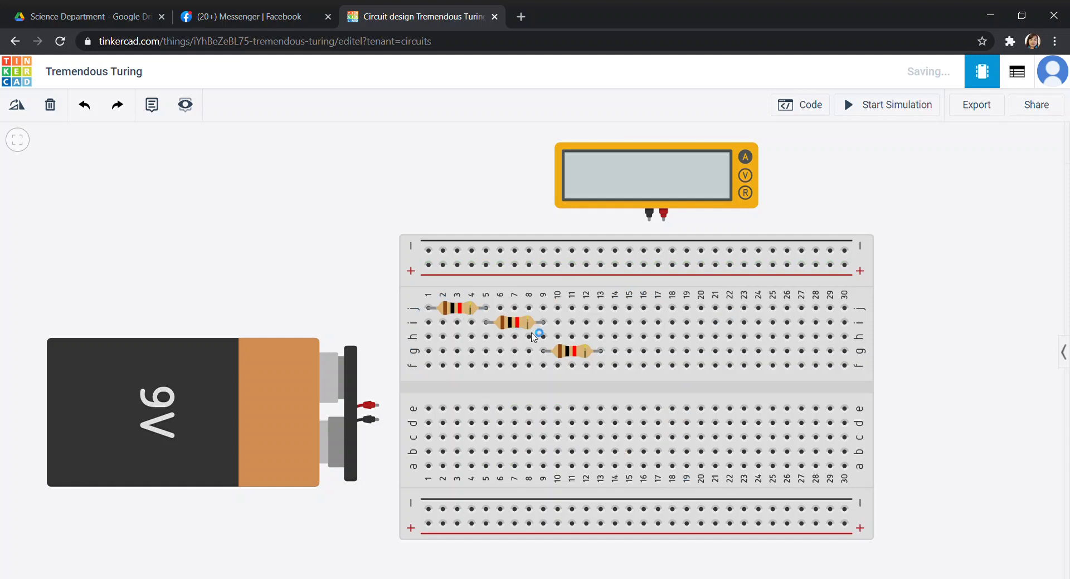
Wire the 9V battery's positive terminal to breadboard column 1 and its negative terminal to column 13.
left_click_drag(539, 335, 573, 351)
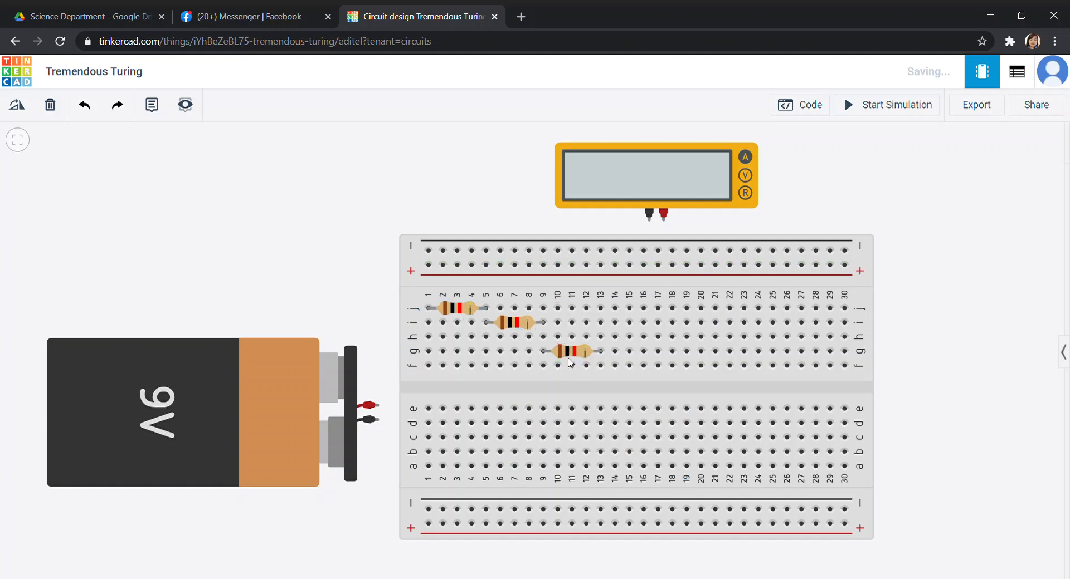
mouse_move(421, 314)
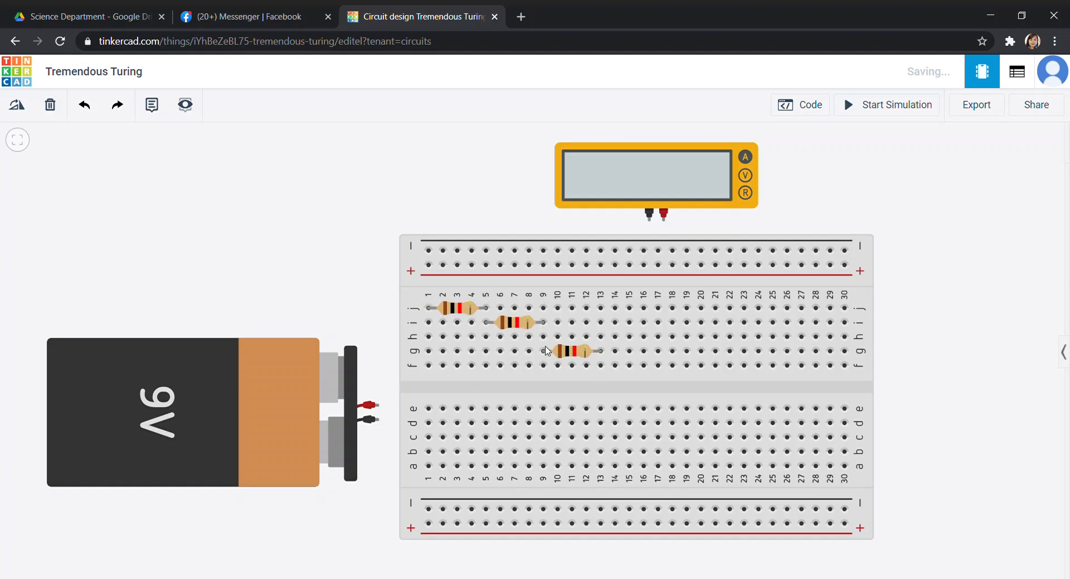
mouse_move(315, 409)
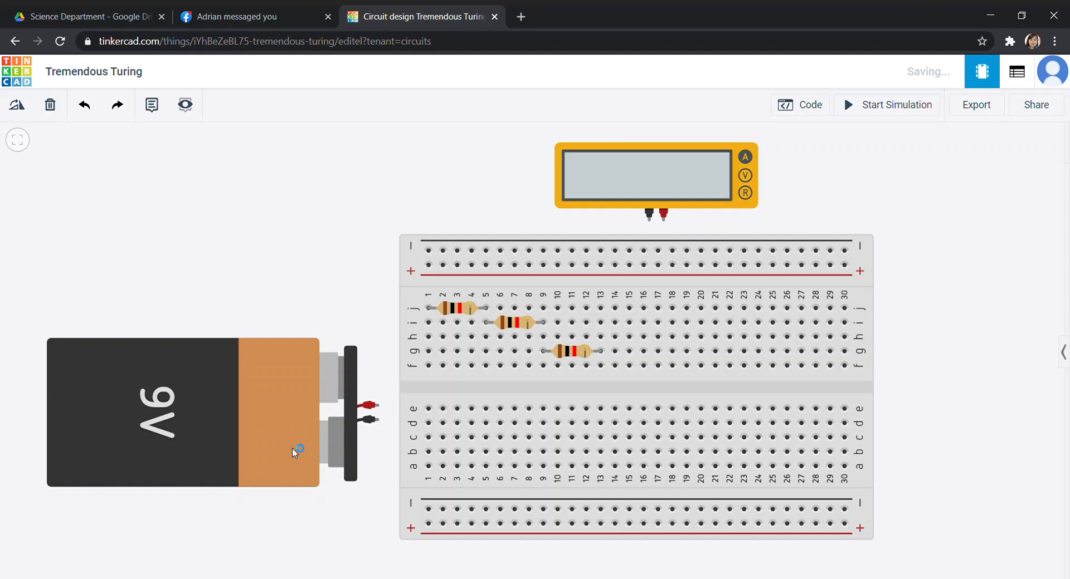
mouse_move(378, 408)
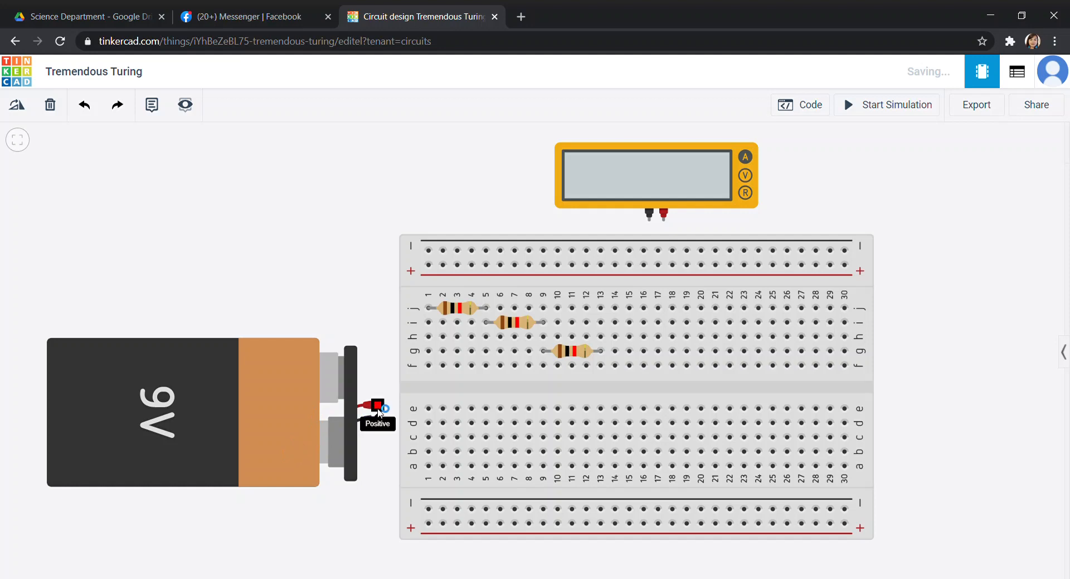
mouse_move(198, 430)
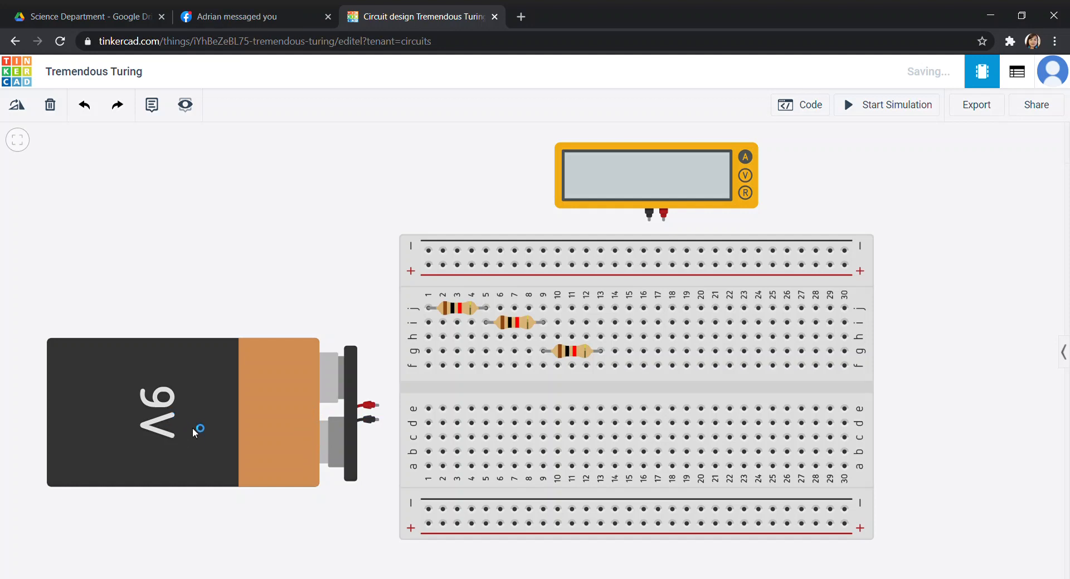
mouse_move(375, 408)
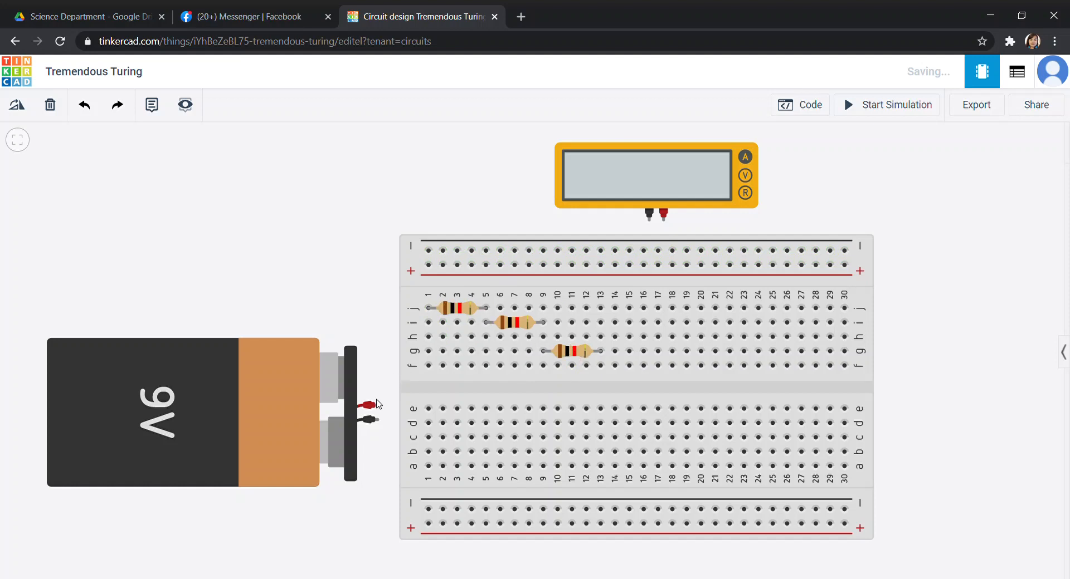
mouse_move(375, 407)
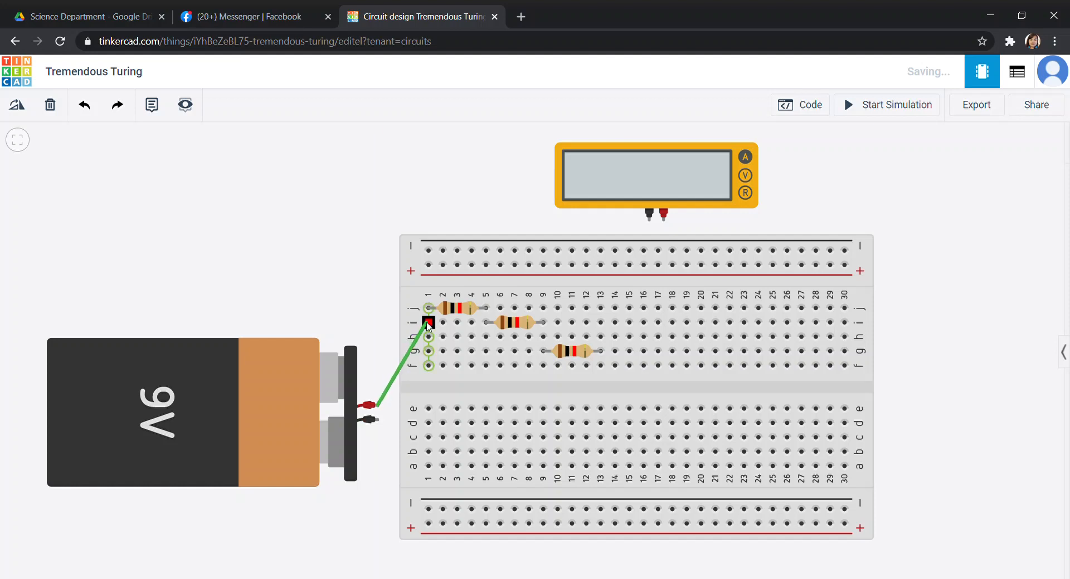
left_click(428, 322)
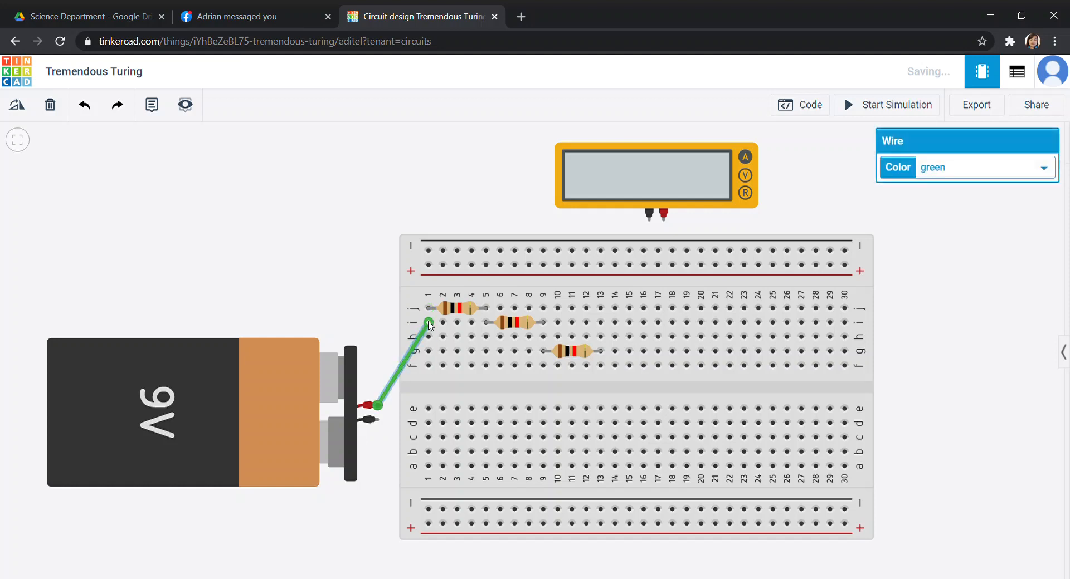
mouse_move(378, 419)
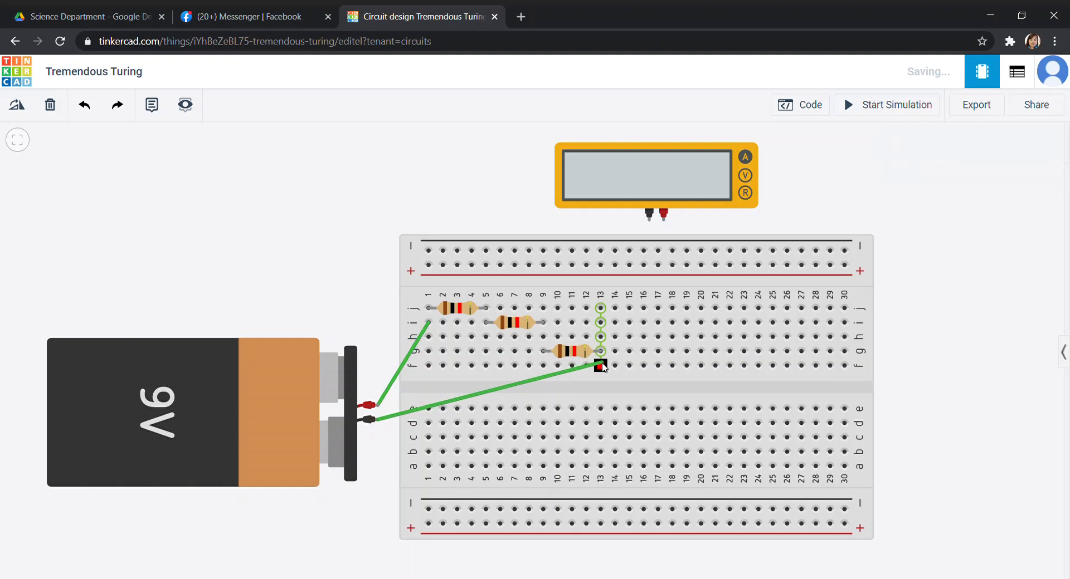
left_click(601, 365)
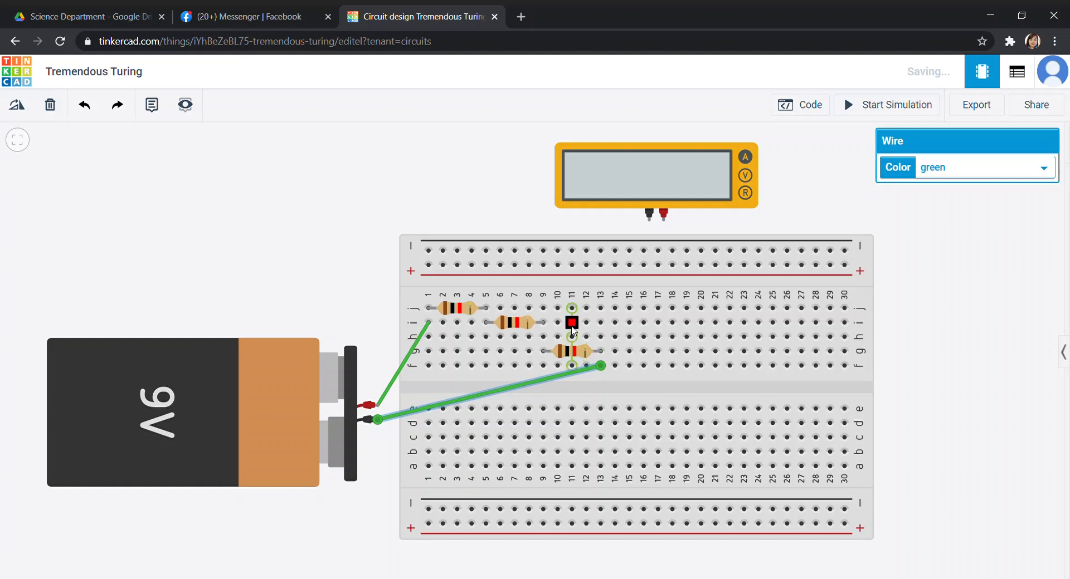
mouse_move(543, 323)
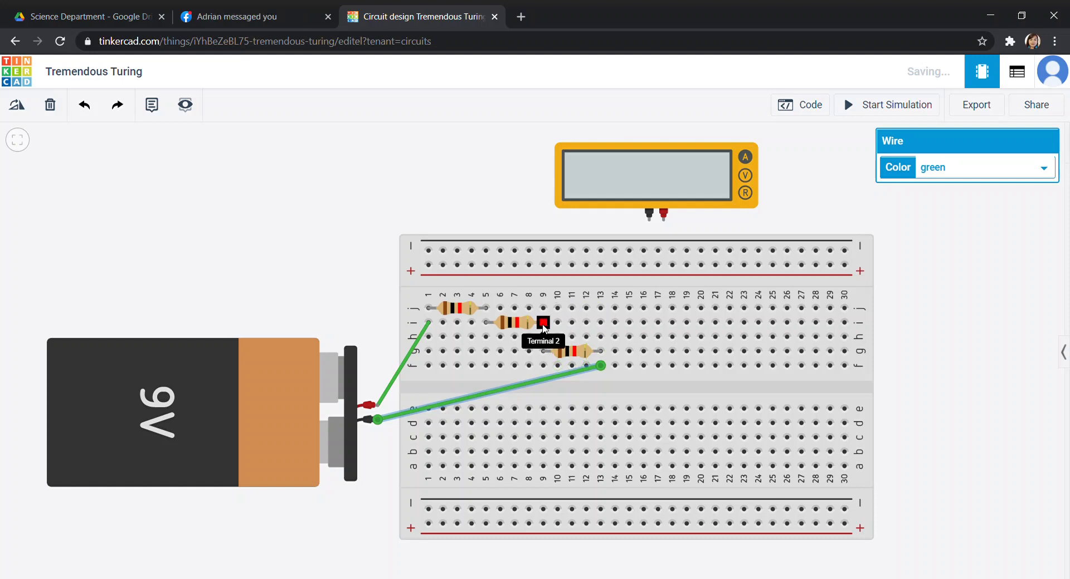
mouse_move(572, 323)
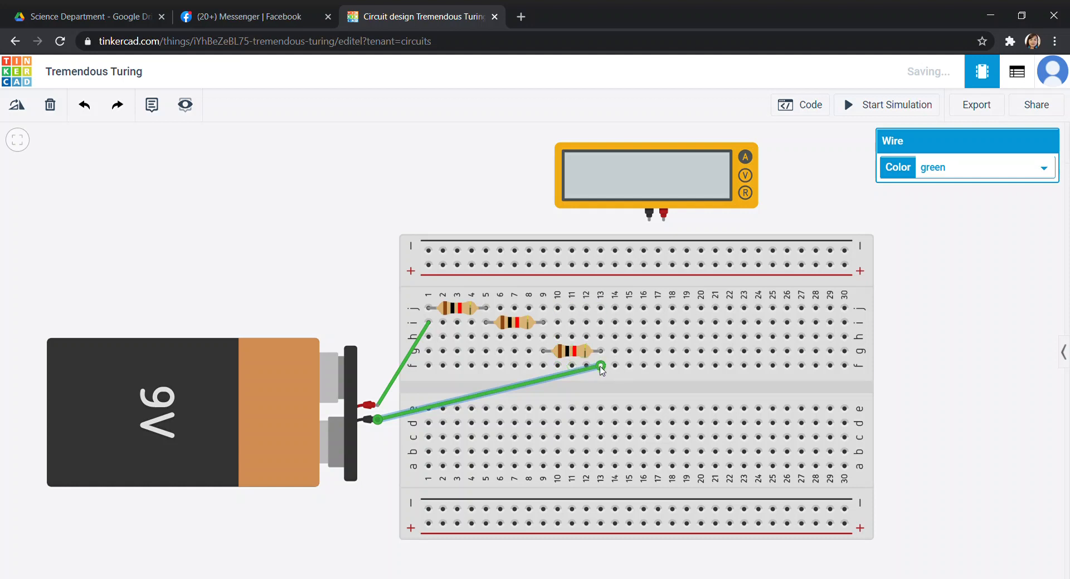
mouse_move(600, 353)
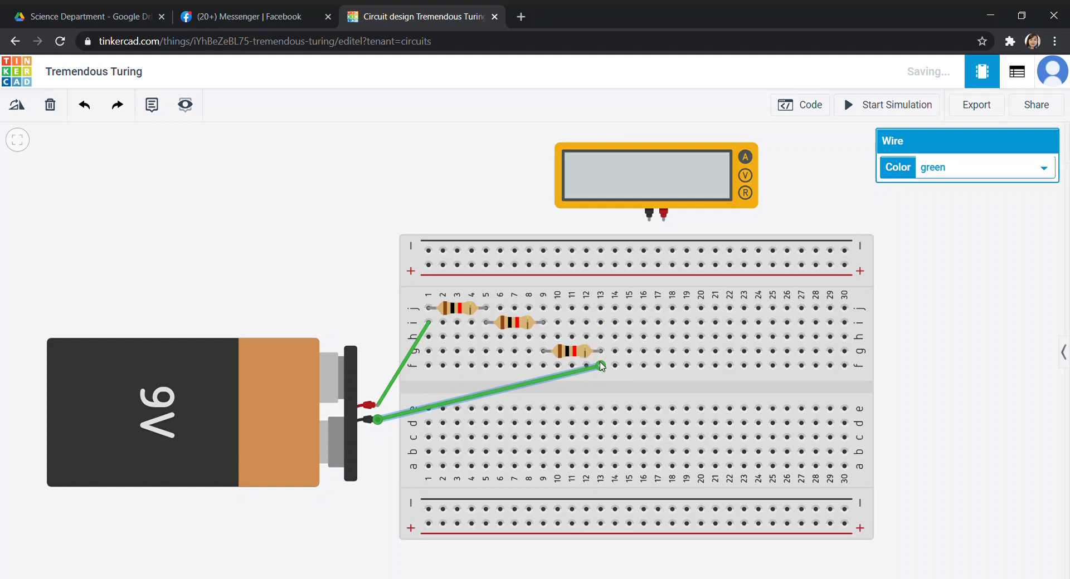
mouse_move(428, 309)
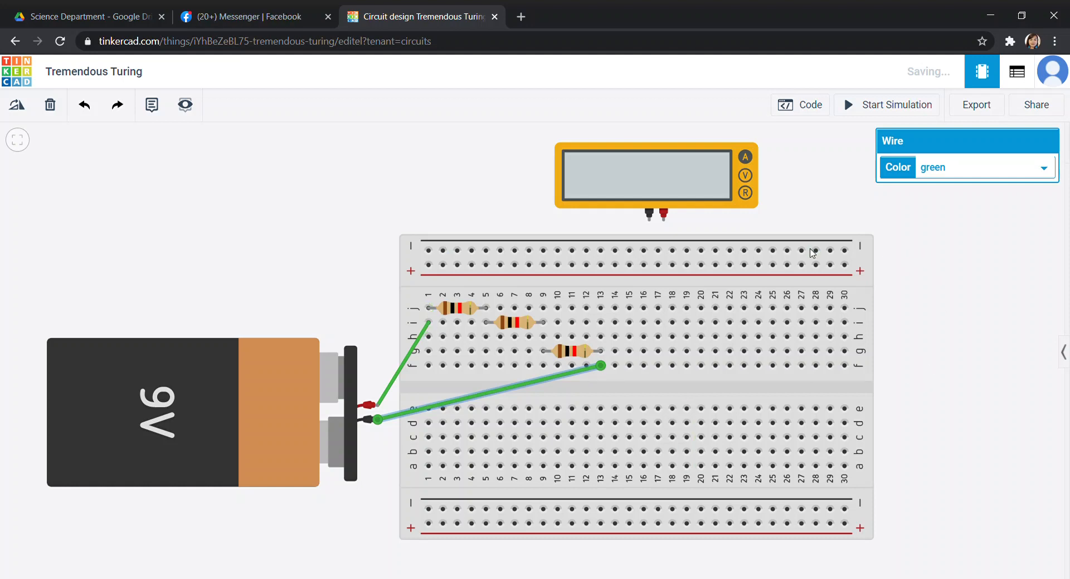
mouse_move(625, 177)
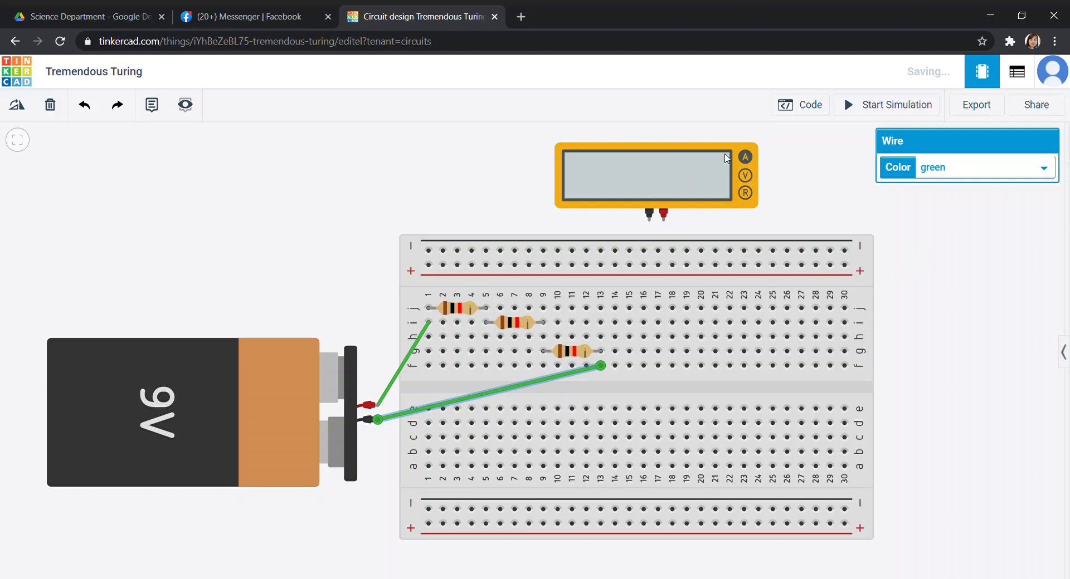
mouse_move(745, 181)
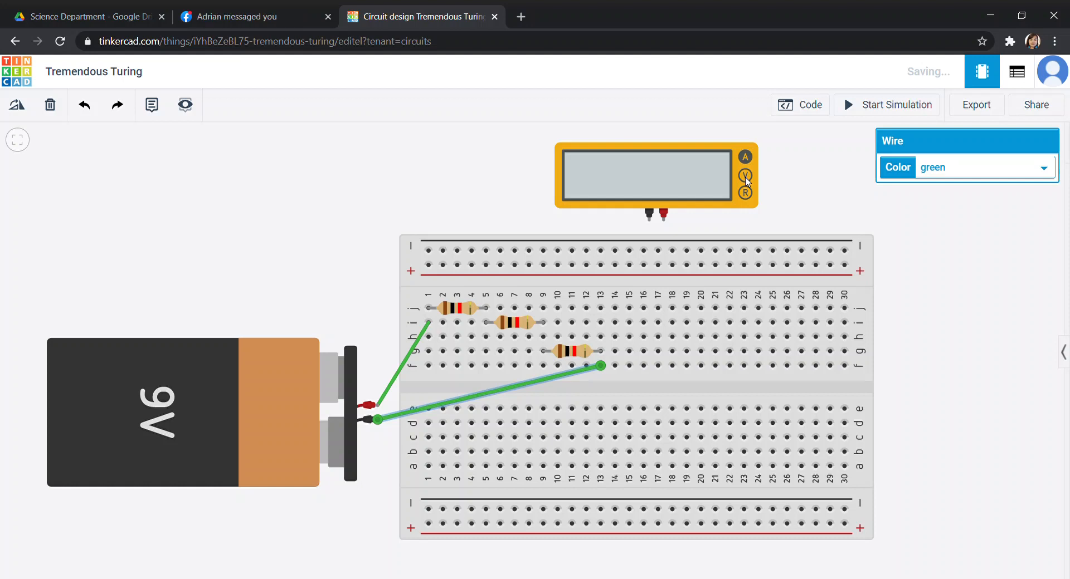
mouse_move(585, 278)
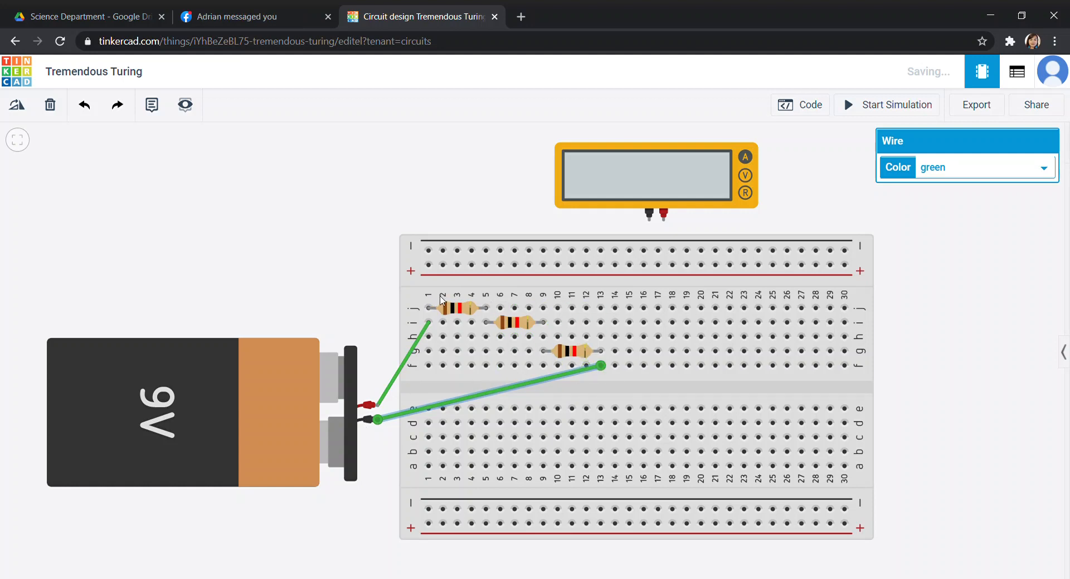
mouse_move(563, 338)
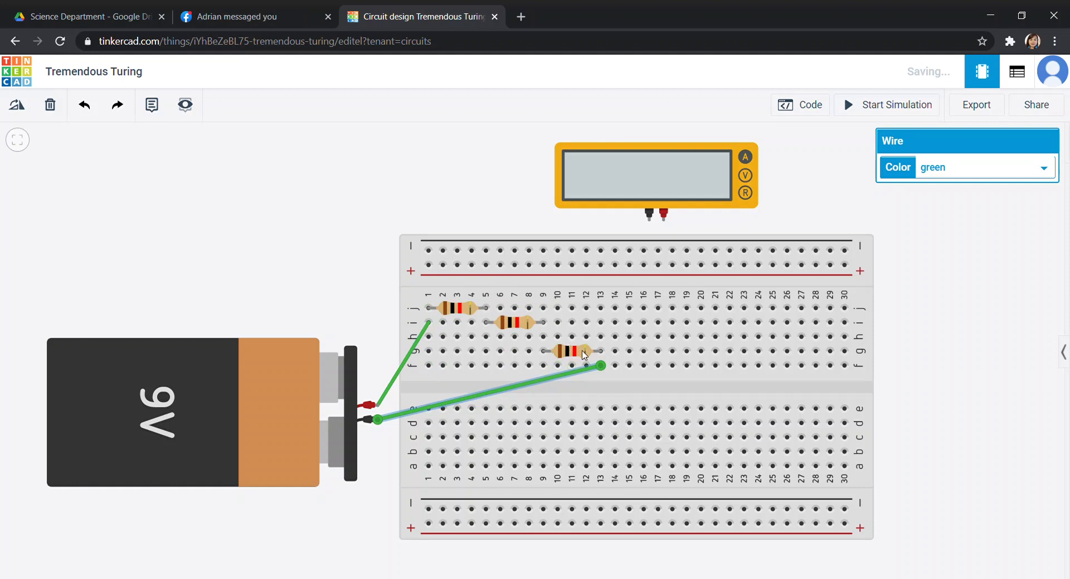
mouse_move(692, 187)
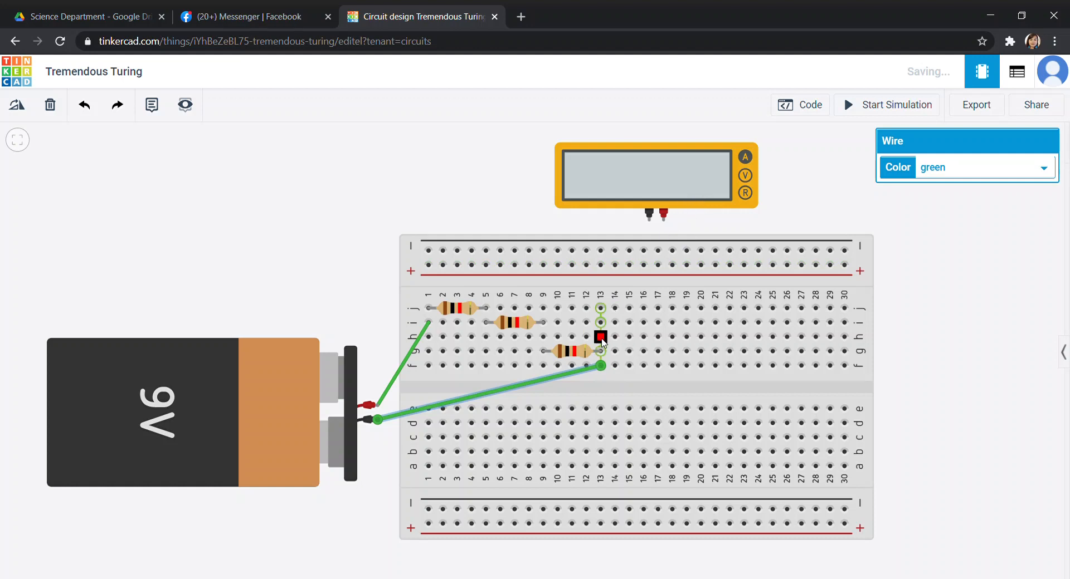
Move the battery wire end to column 16 and connect the multimeter's black lead there, placing the meter in series.
left_click_drag(600, 338, 687, 251)
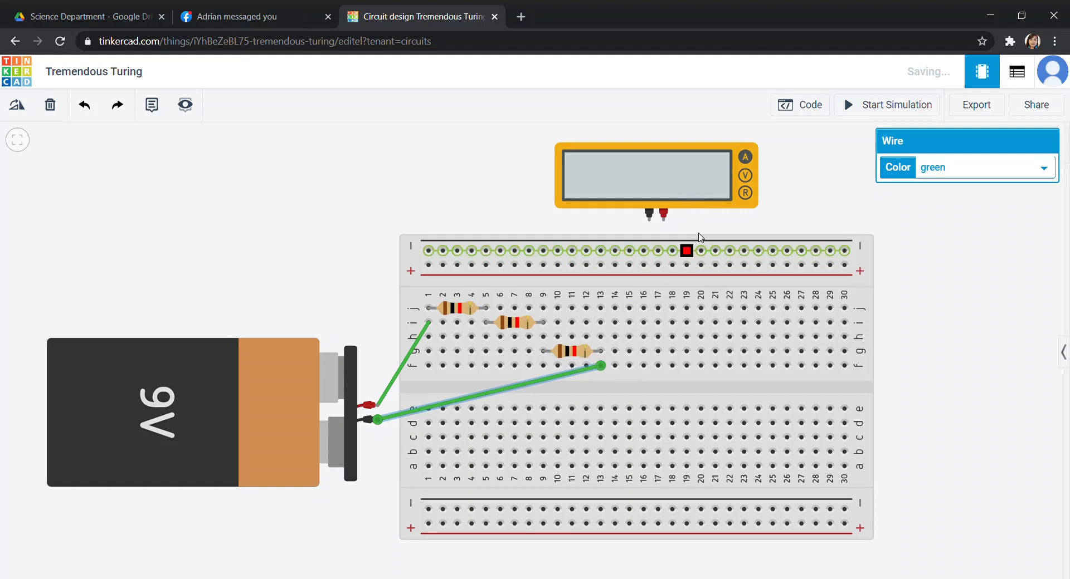
left_click(655, 174)
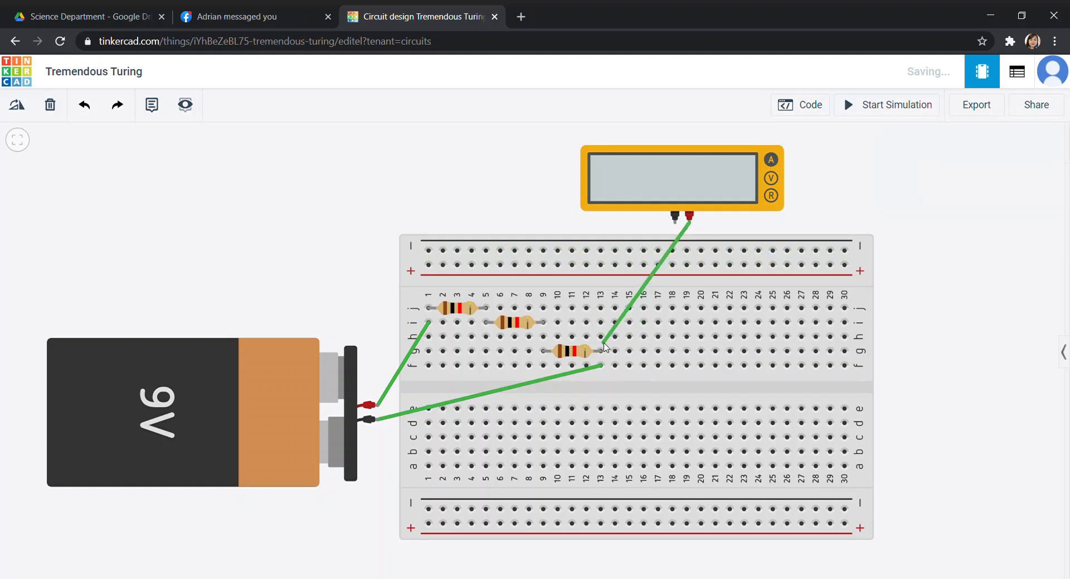
left_click(600, 339)
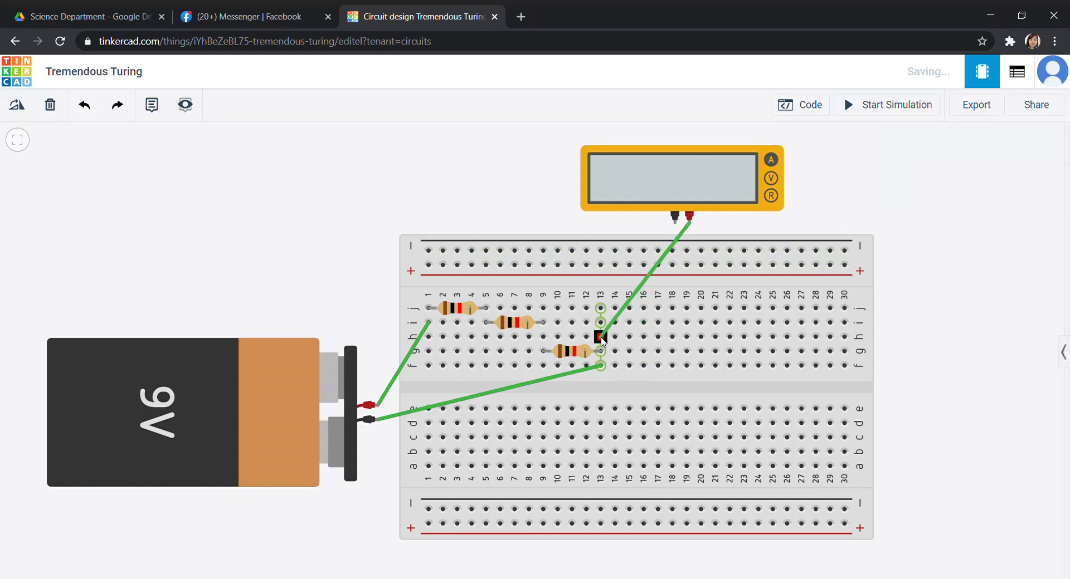
left_click(601, 337)
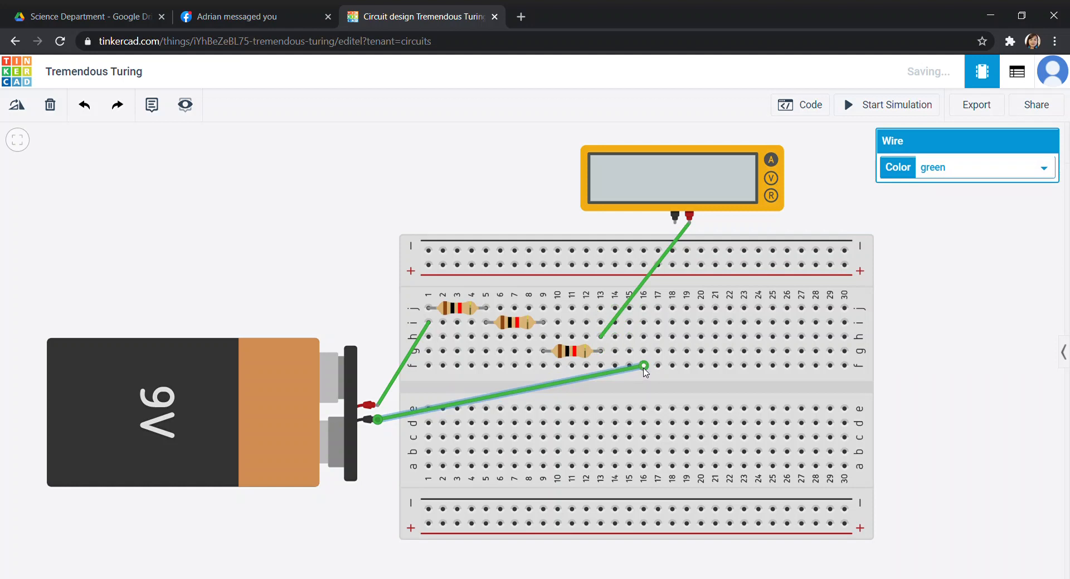
mouse_move(674, 224)
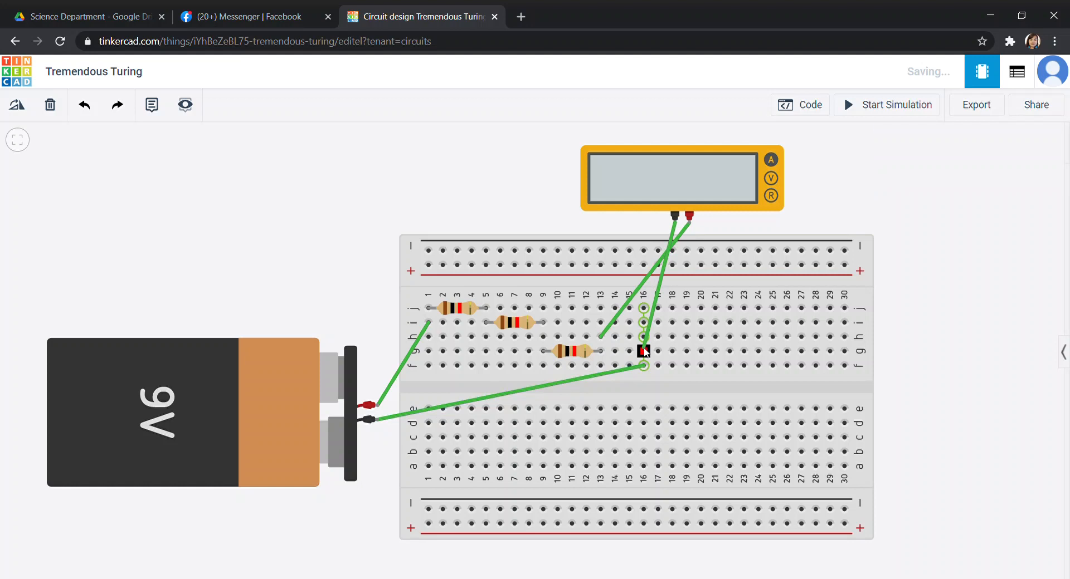
left_click(642, 351)
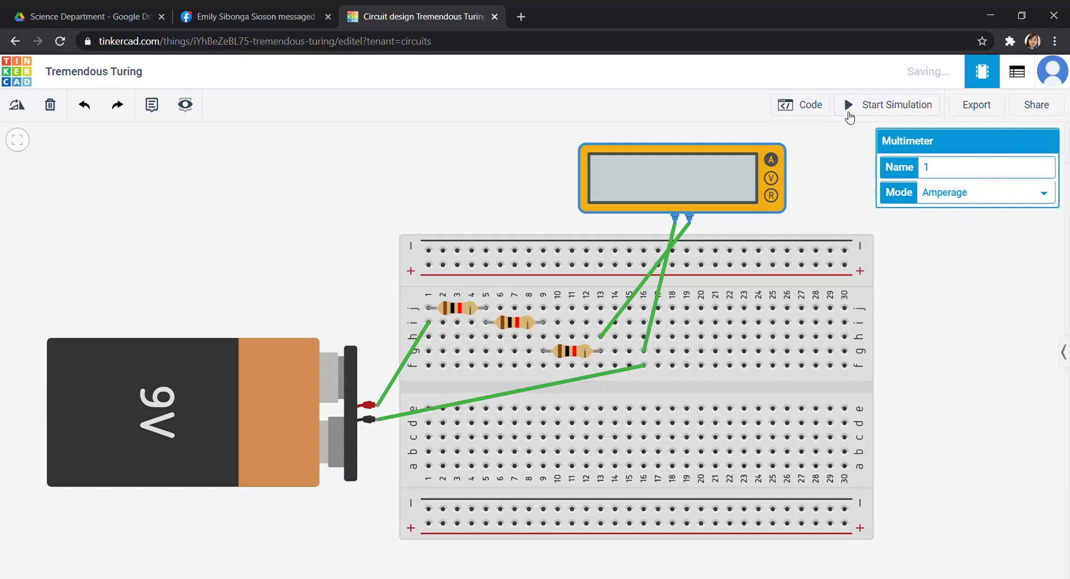
Start the simulation and read 3.00 mA on the series multimeter.
left_click(895, 105)
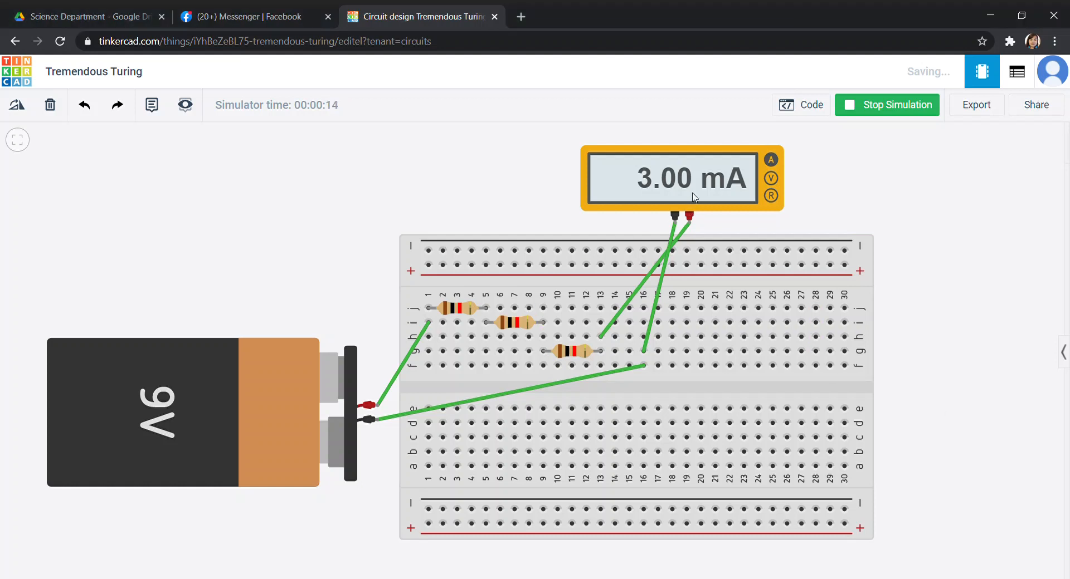
mouse_move(914, 401)
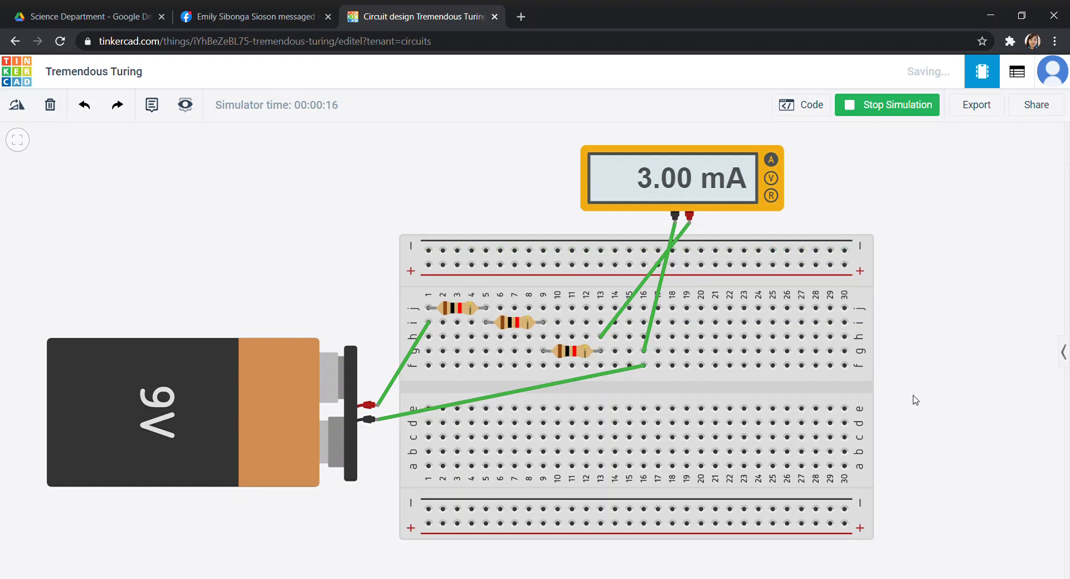
mouse_move(614, 327)
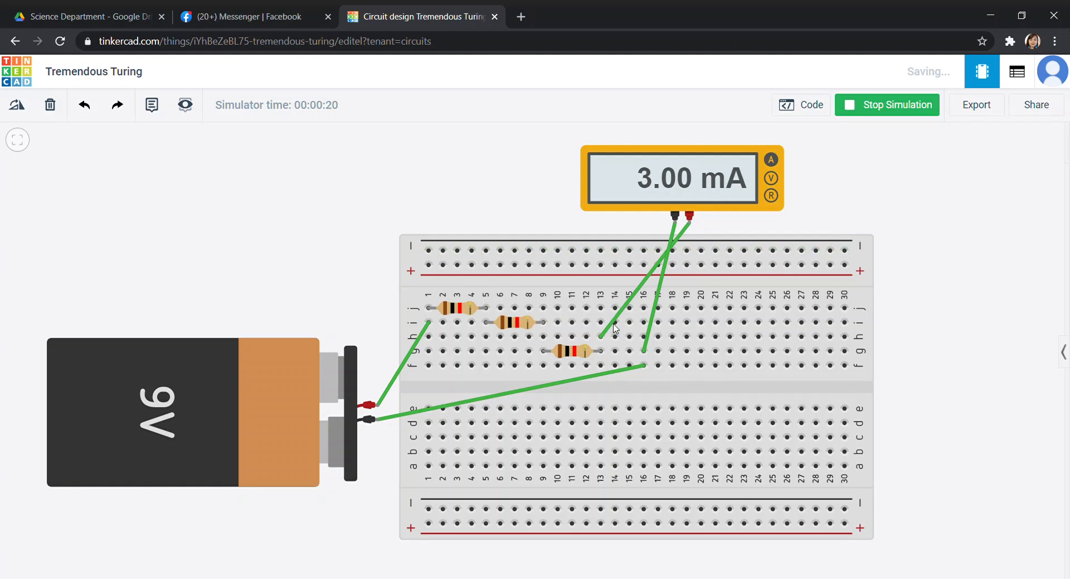
left_click(558, 351)
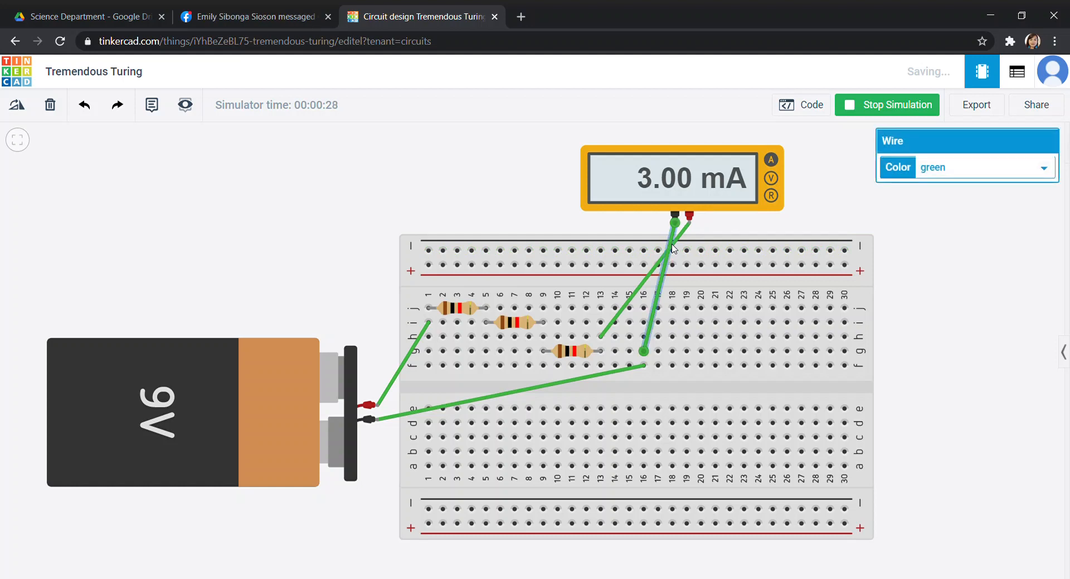
Stop the simulation, shift the third resistor right, and rewire the multimeter between the second and third resistors.
left_click(886, 105)
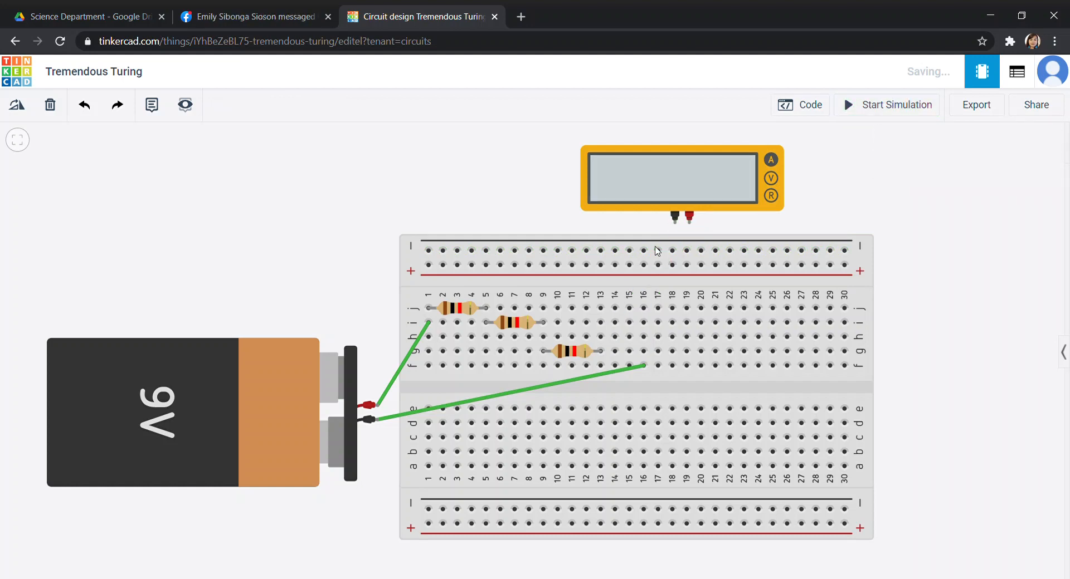
left_click(572, 351)
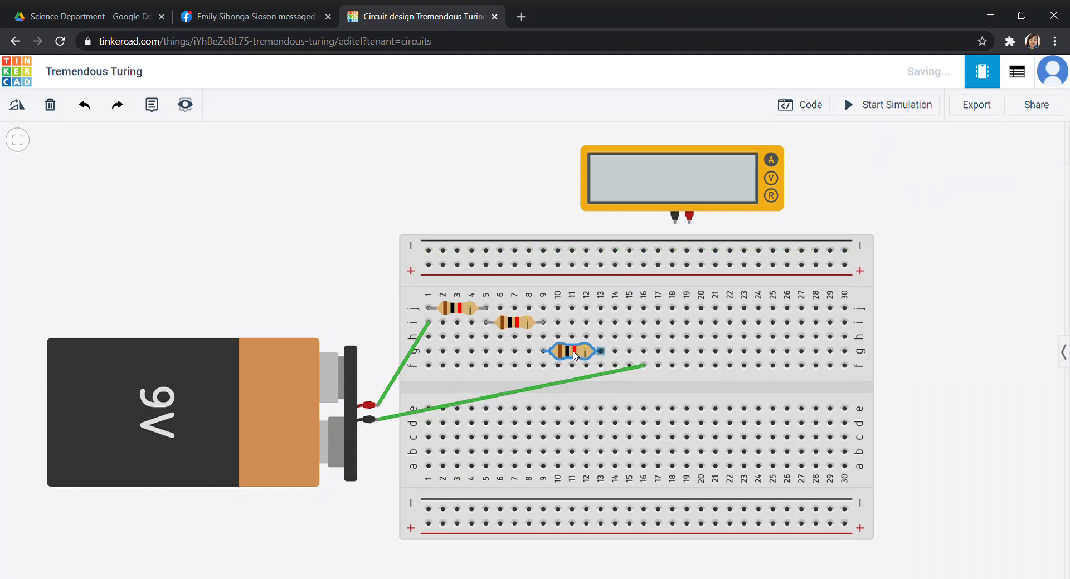
left_click_drag(572, 351, 616, 336)
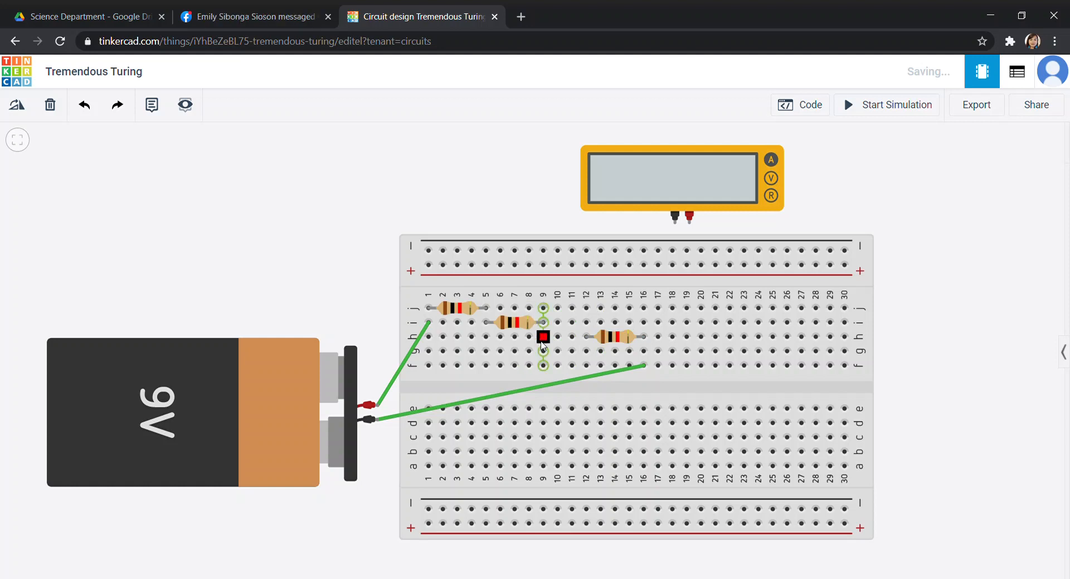
left_click_drag(543, 338, 585, 351)
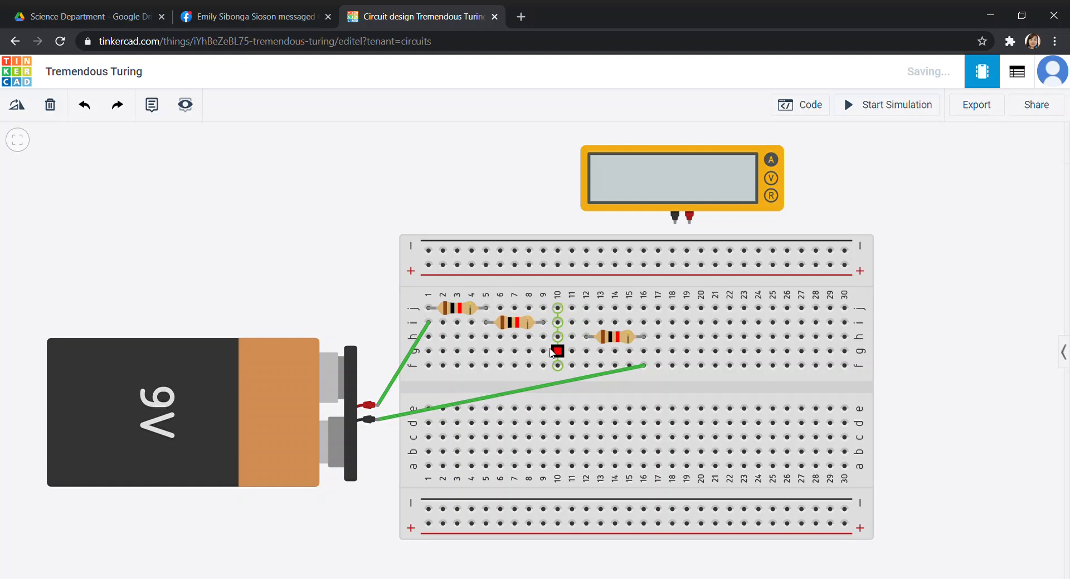
mouse_move(558, 335)
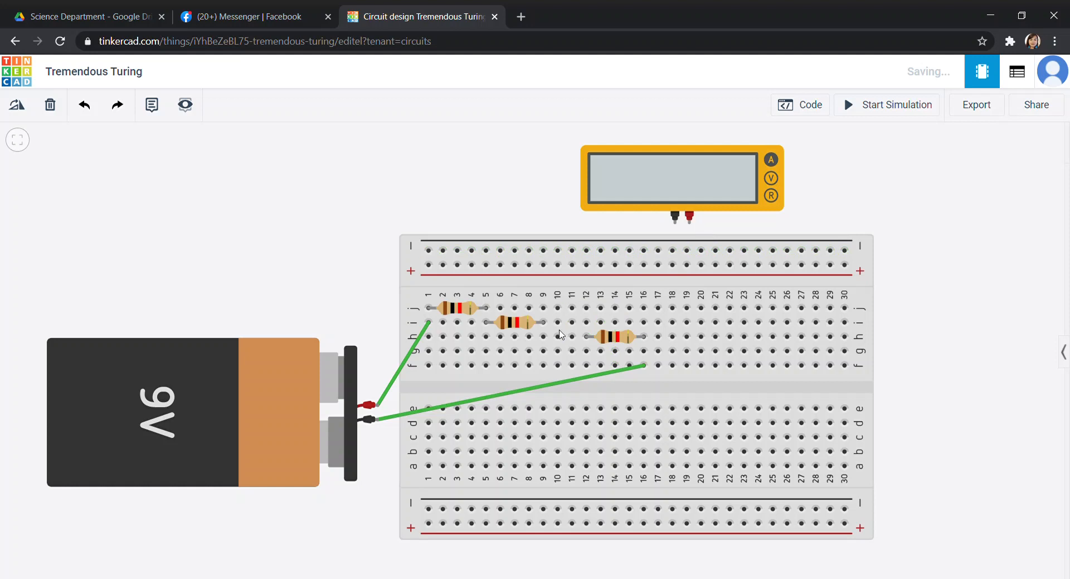
mouse_move(688, 221)
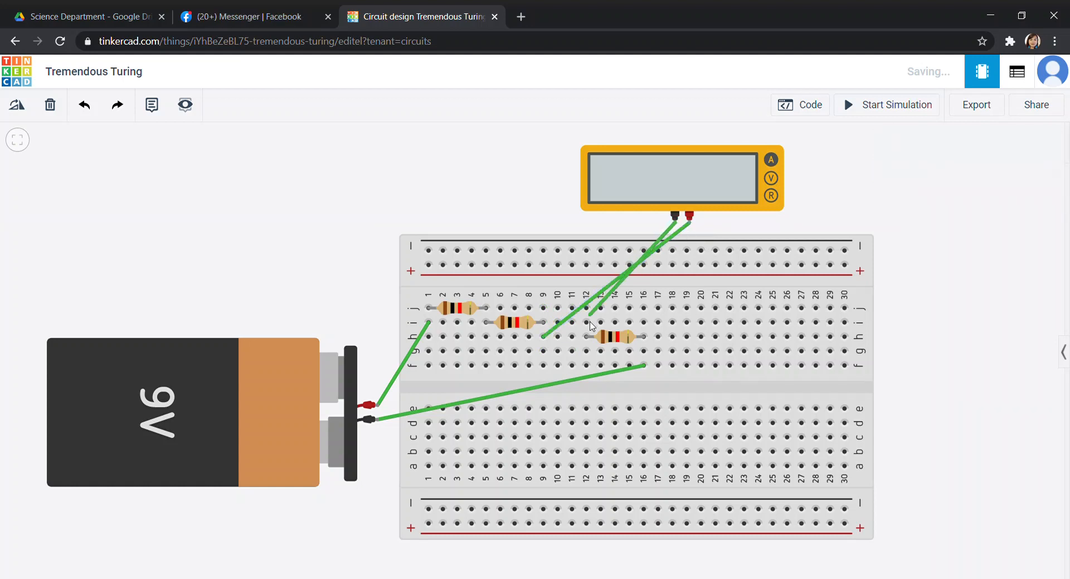
left_click(585, 323)
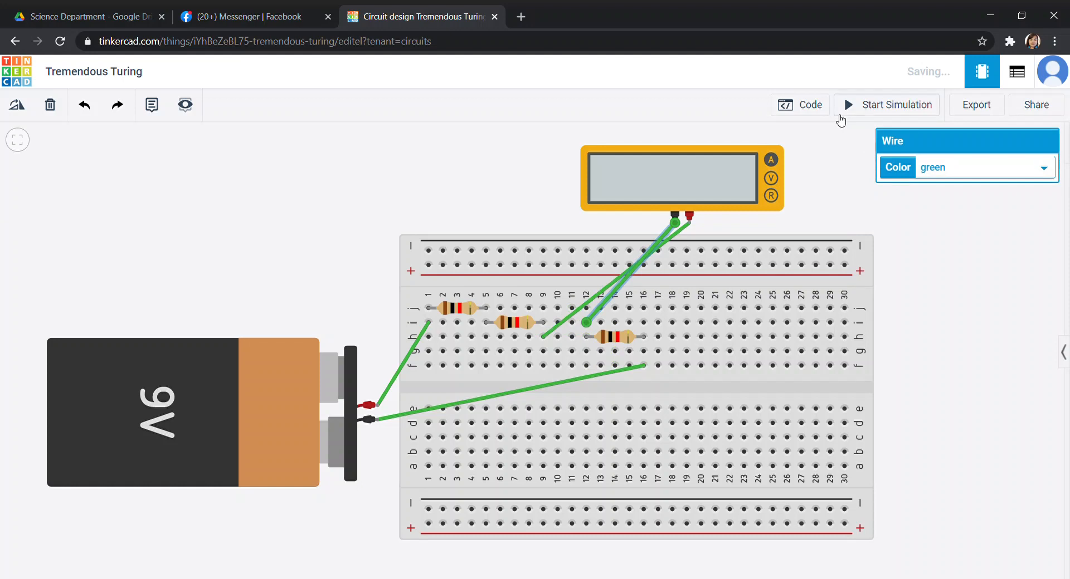
mouse_move(852, 115)
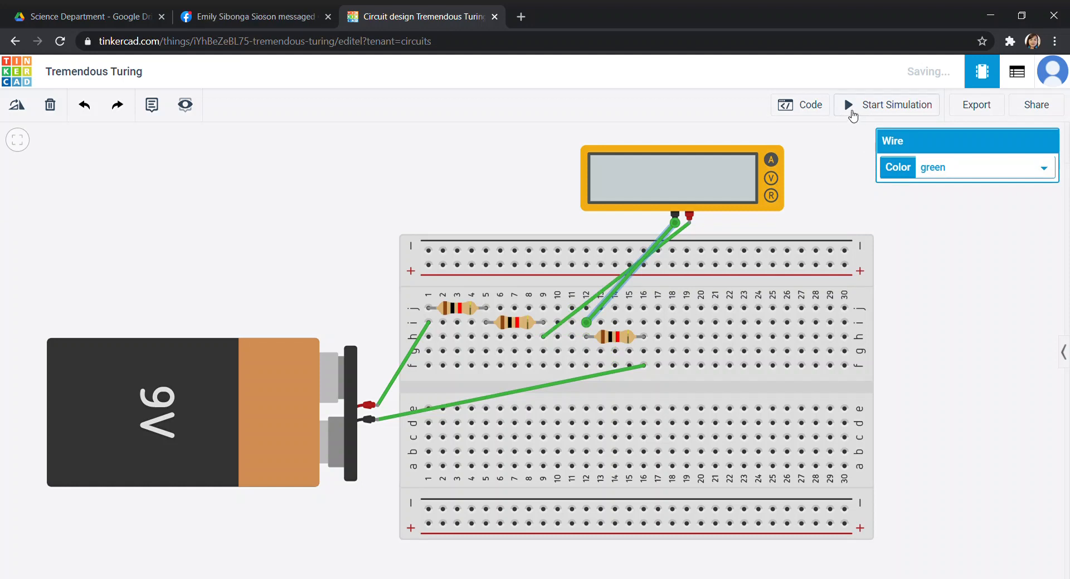
Restart the simulation and confirm the meter again reads 3.00 mA.
left_click(895, 105)
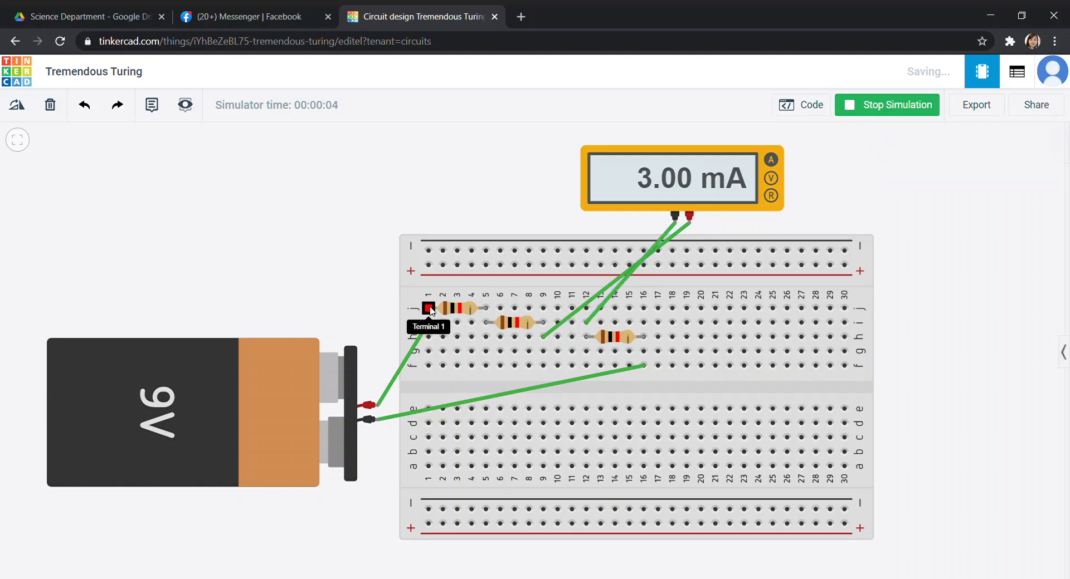
mouse_move(483, 318)
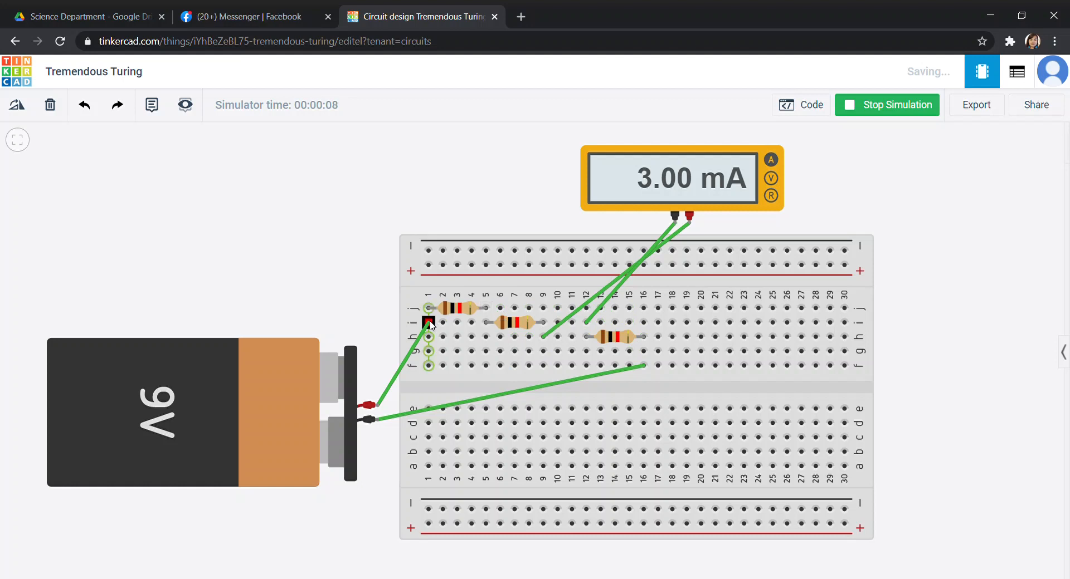
mouse_move(428, 314)
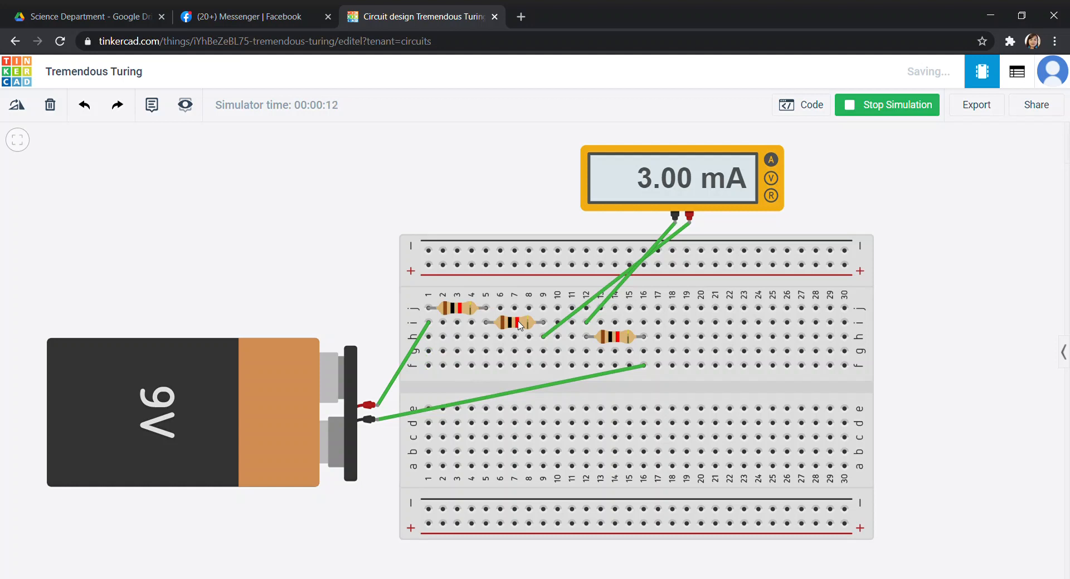
mouse_move(437, 315)
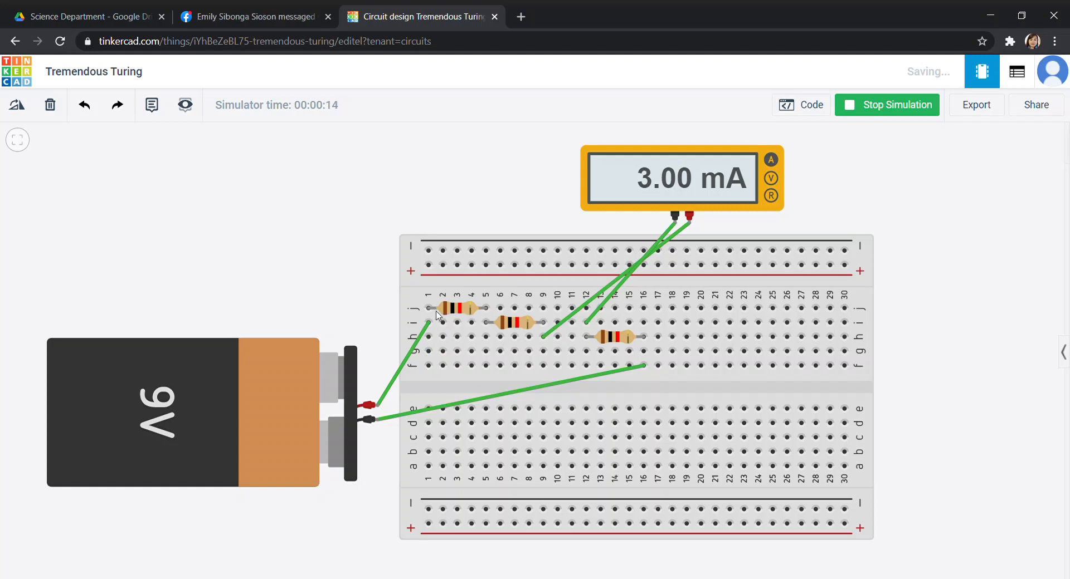